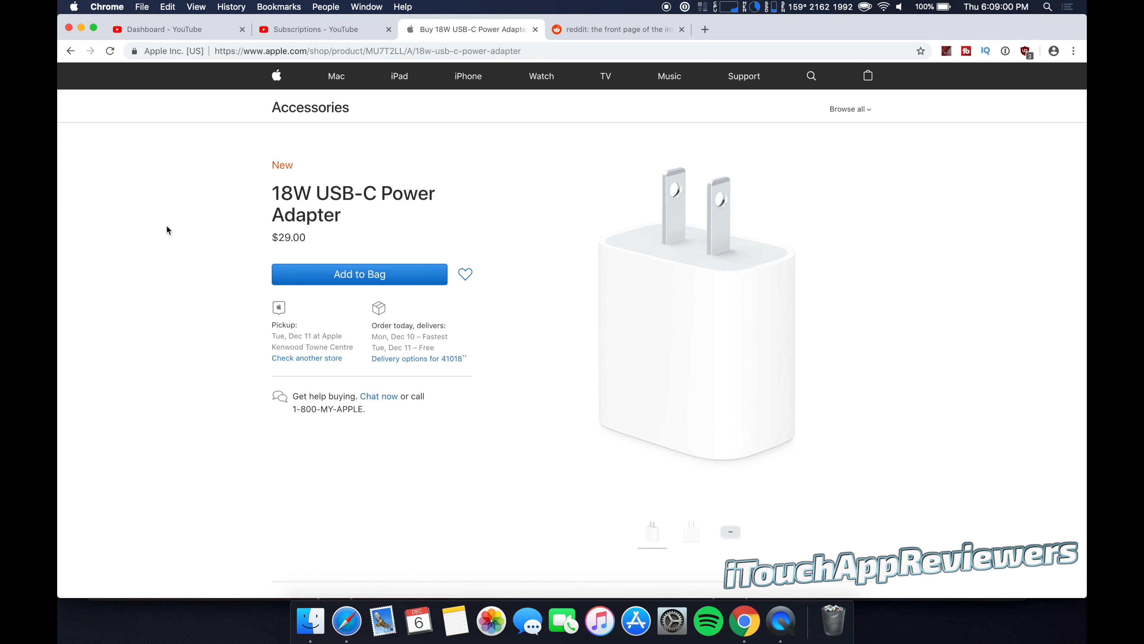
pyautogui.moveTo(547, 153)
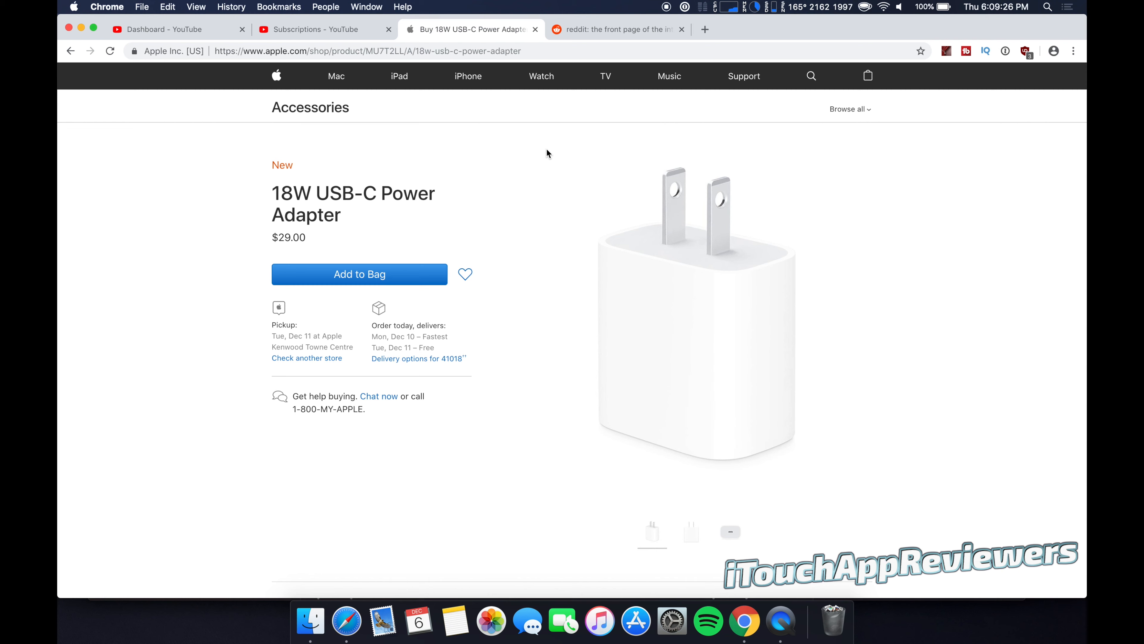
pyautogui.moveTo(452, 199)
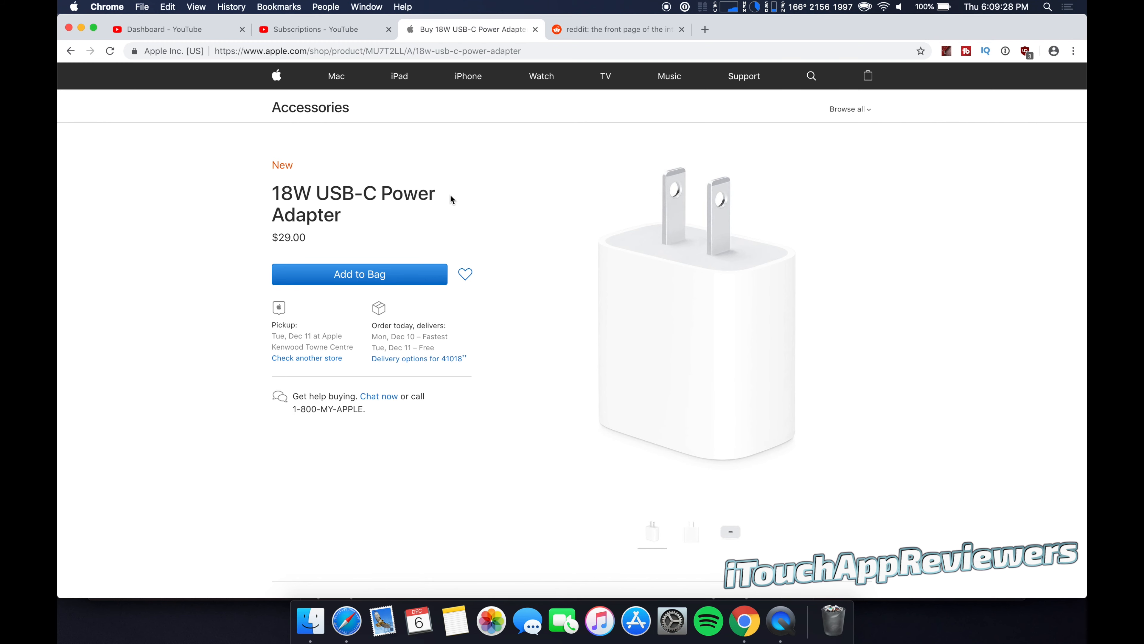
pyautogui.moveTo(399, 235)
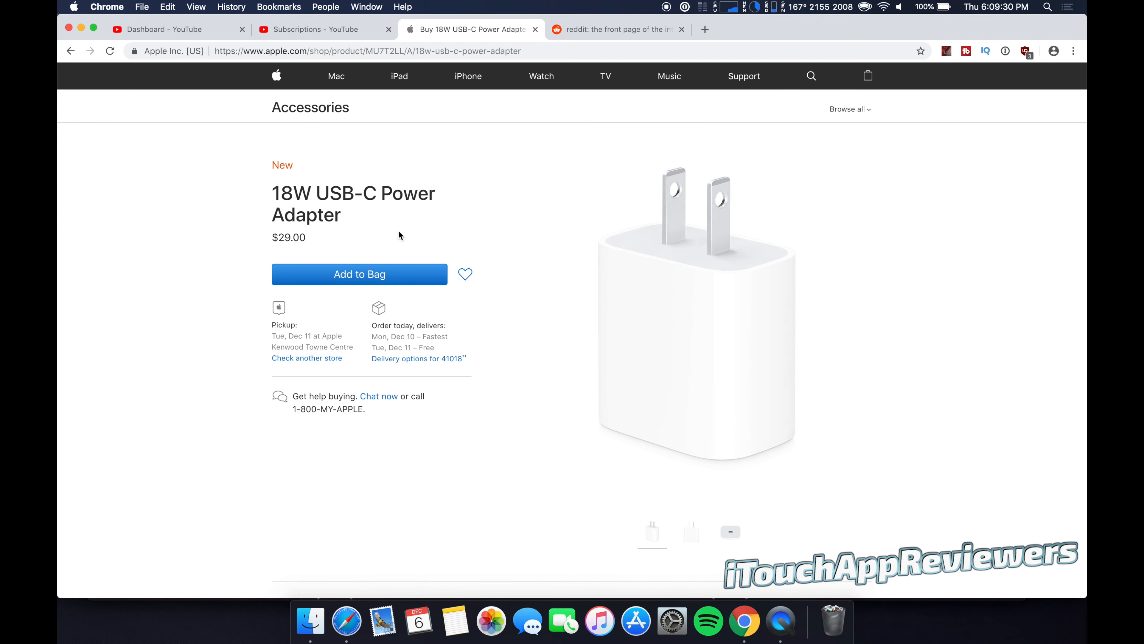
pyautogui.moveTo(438, 247)
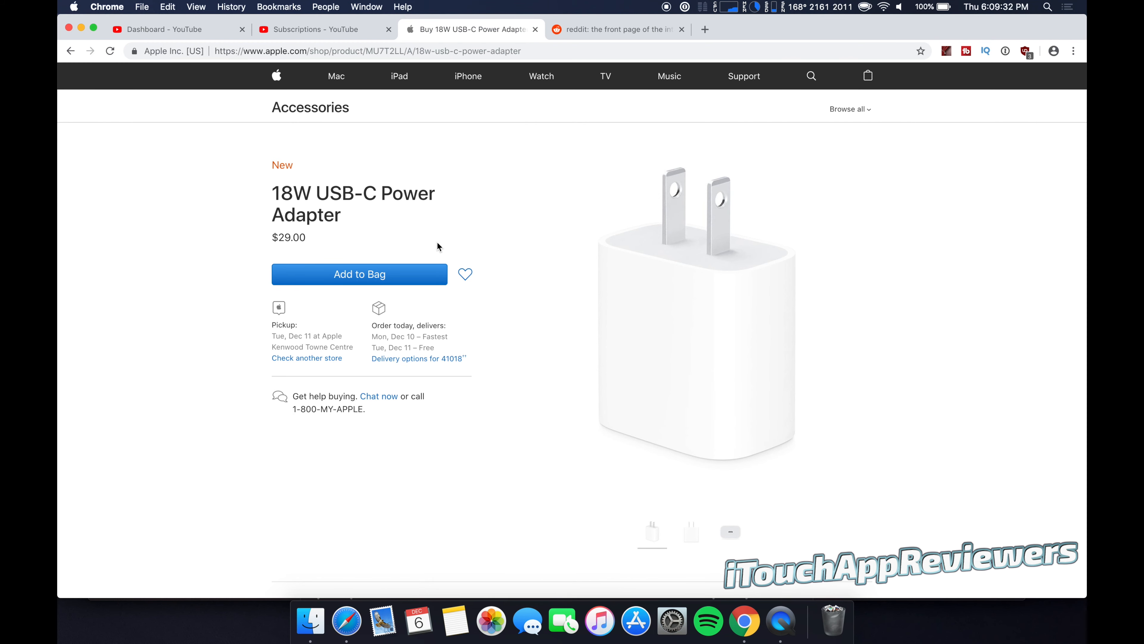
pyautogui.moveTo(435, 251)
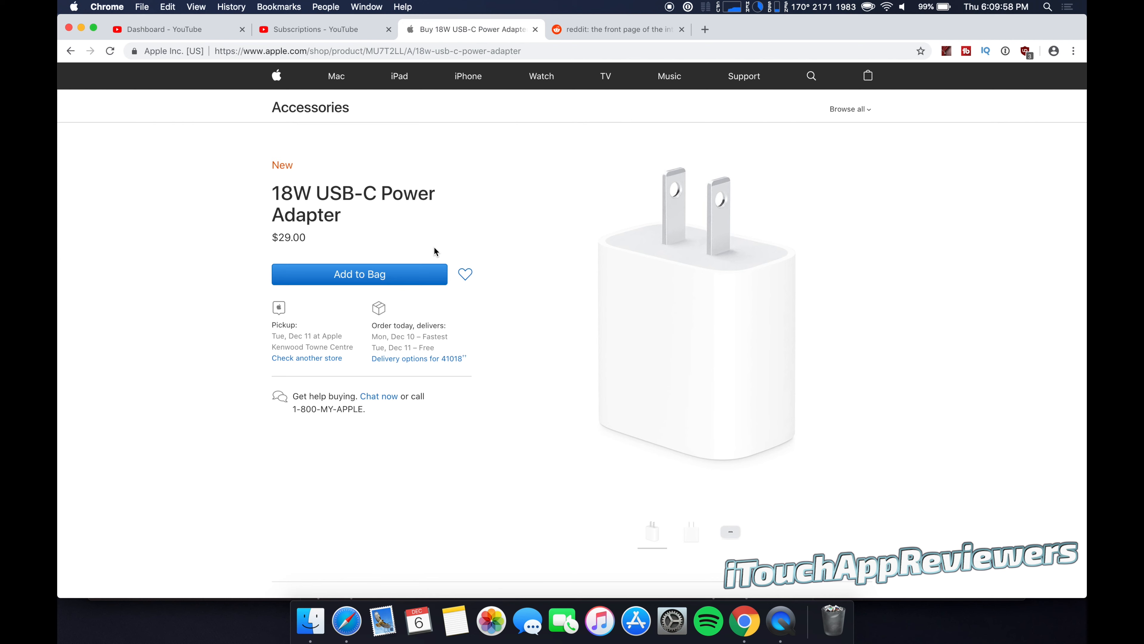
pyautogui.moveTo(401, 193)
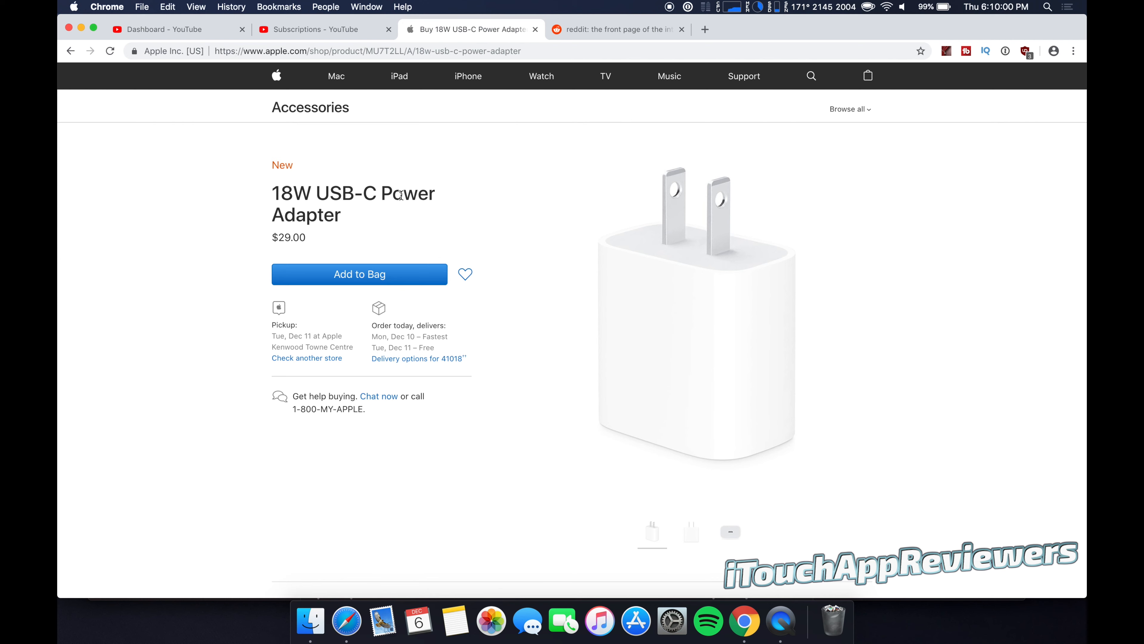